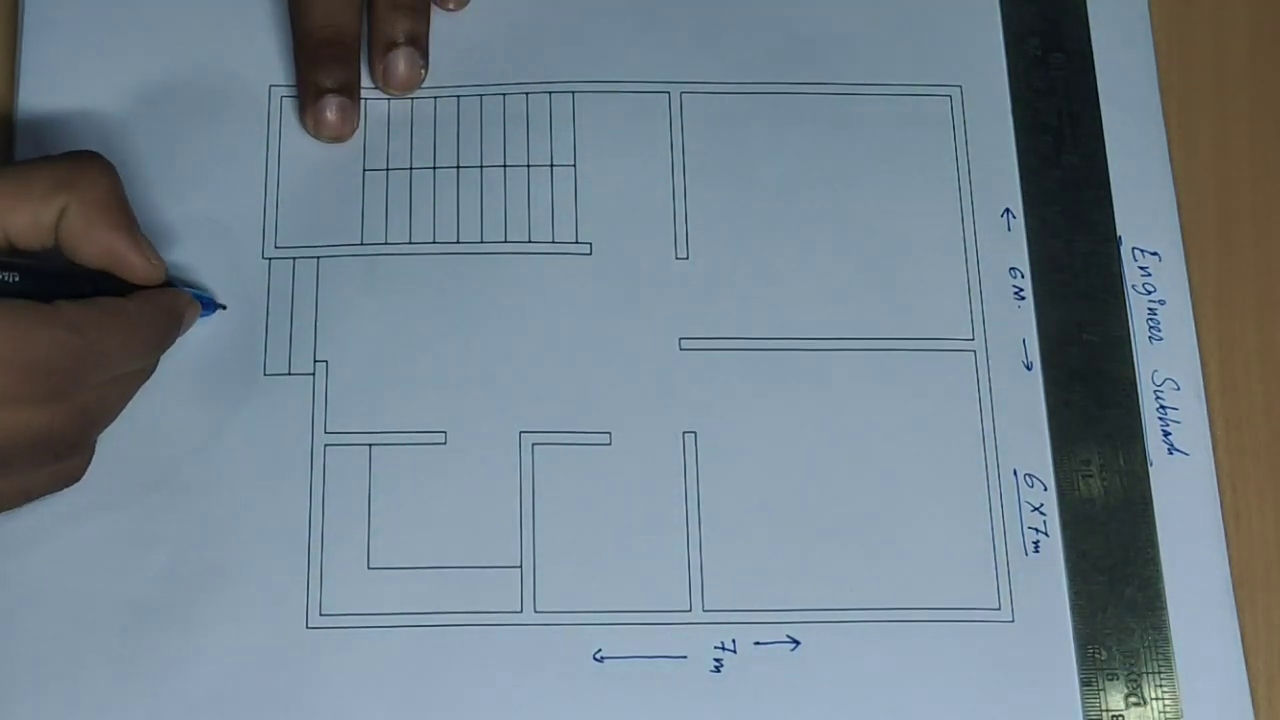
type("SOUTH")
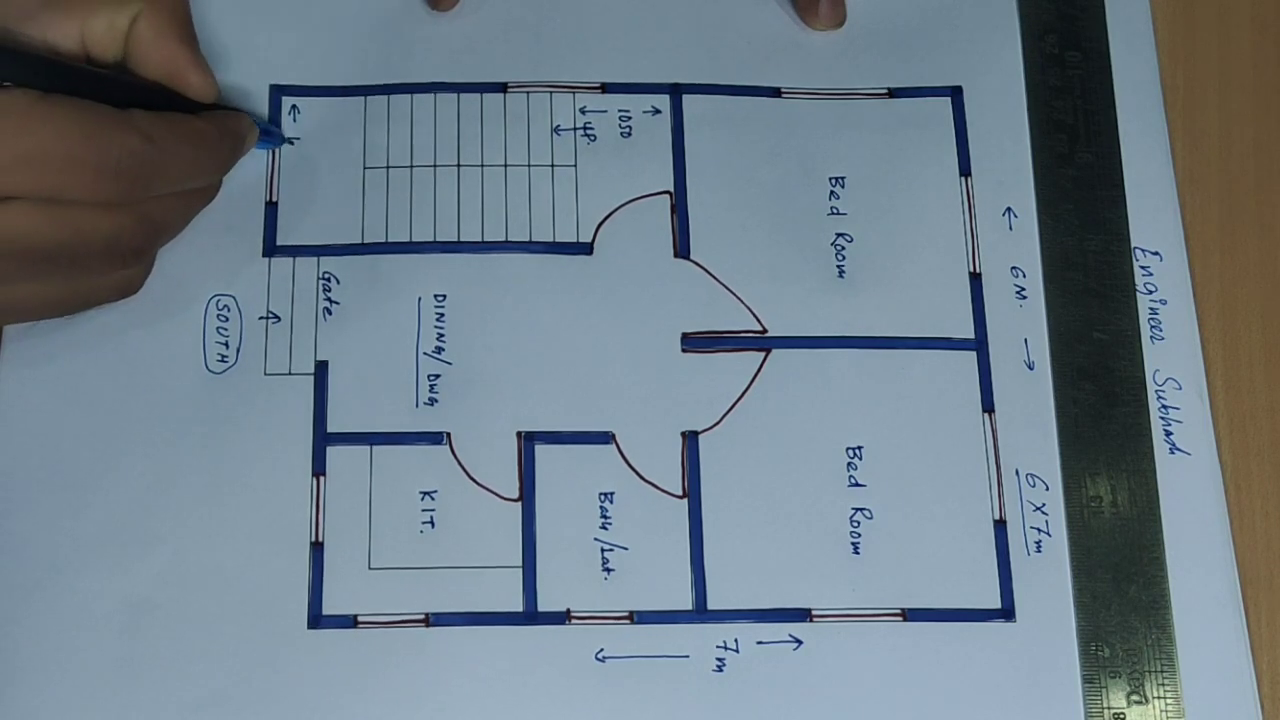
type("1.8 M. →")
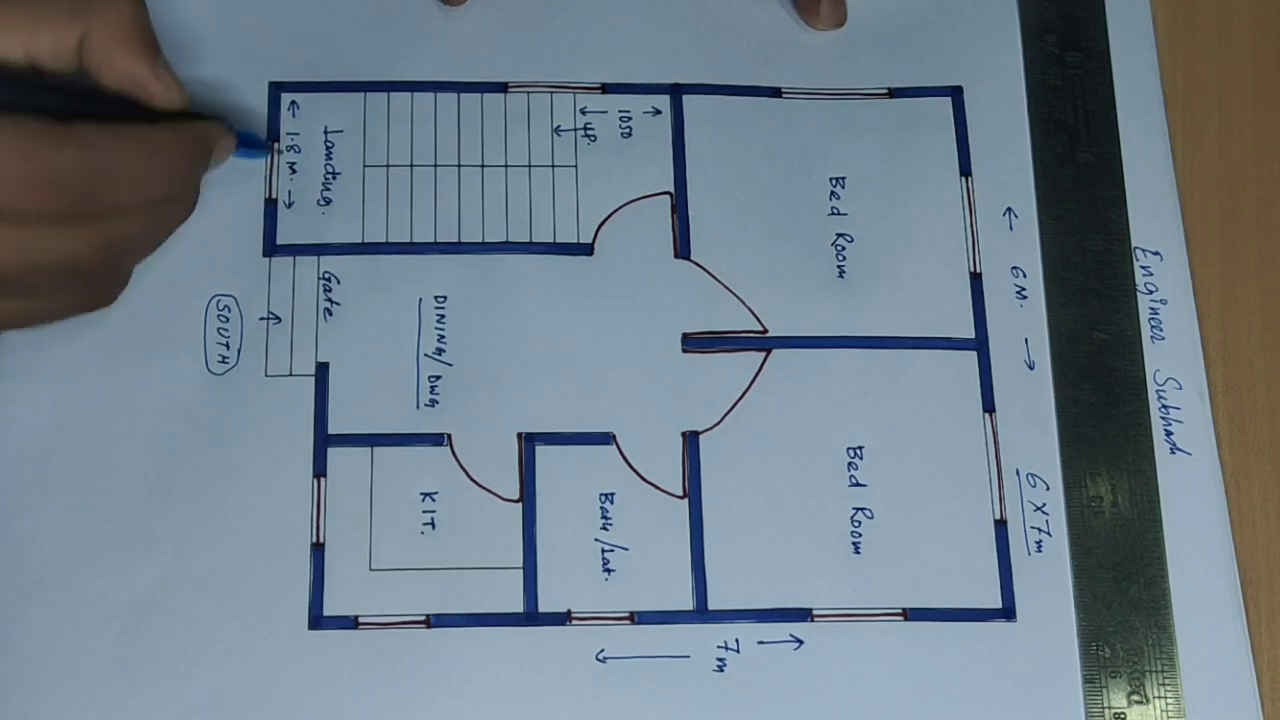
mouse_move(230, 120)
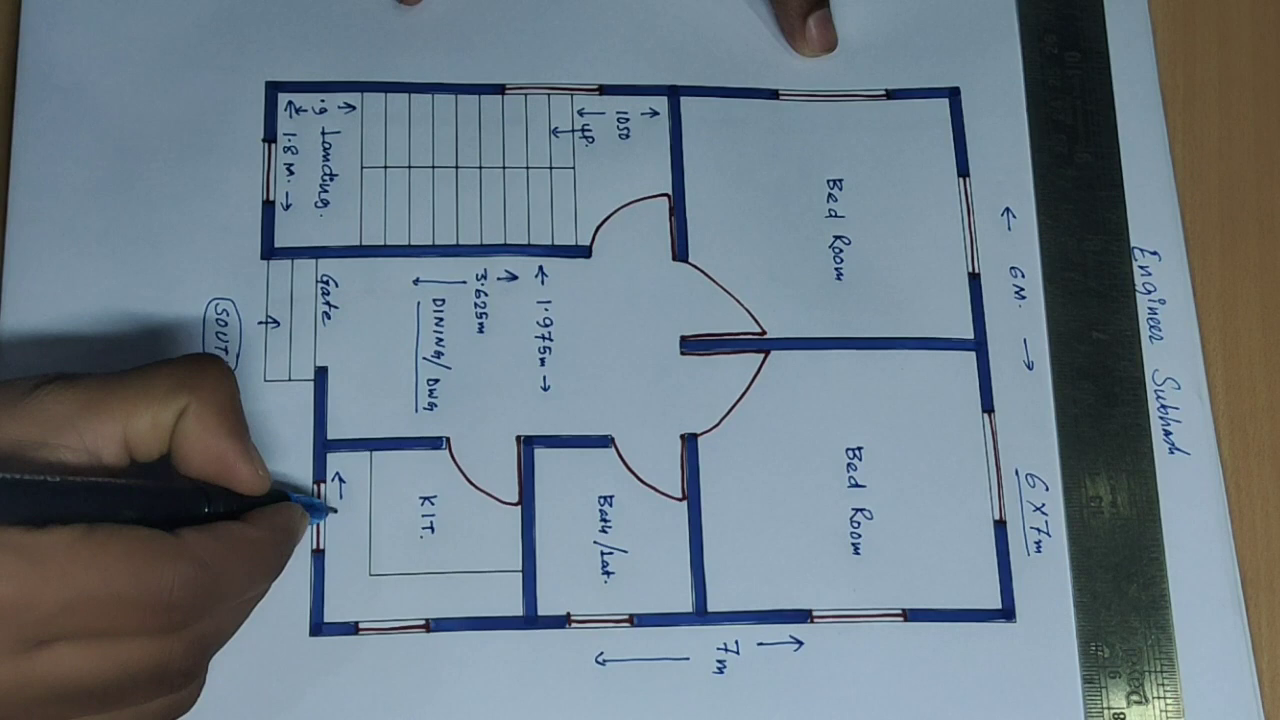
type("1.75")
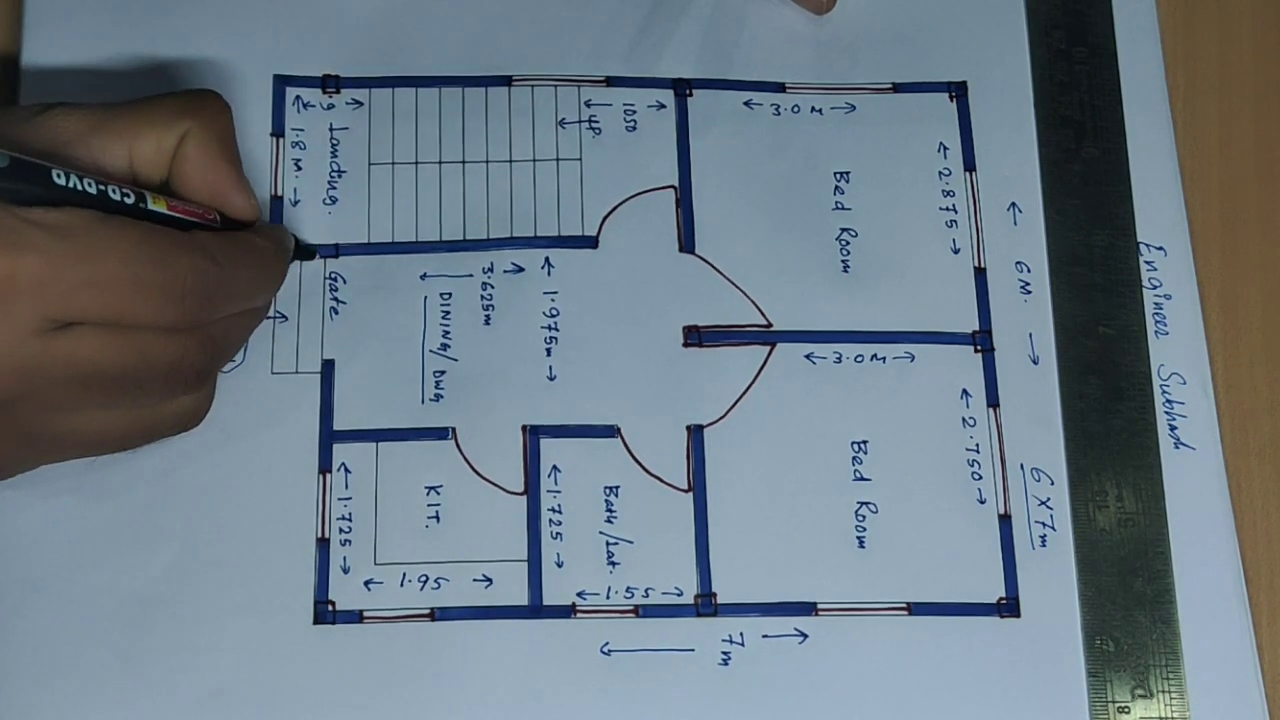
type("SOUTH")
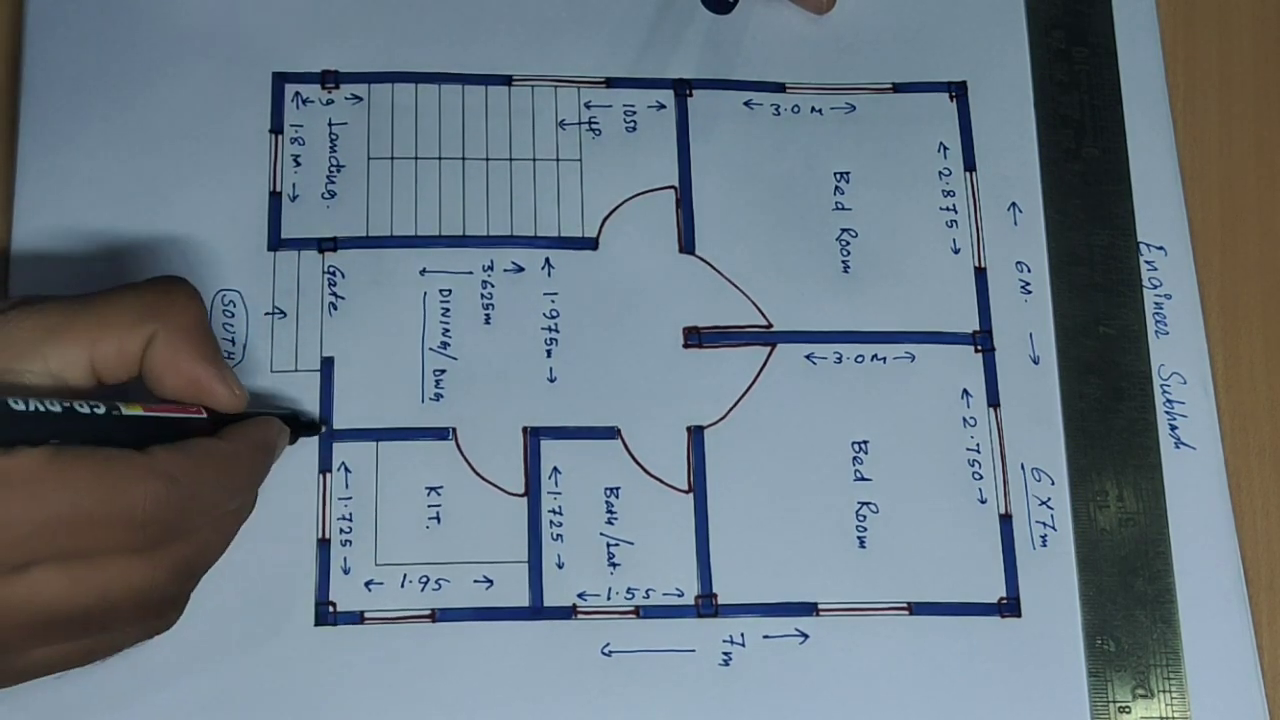